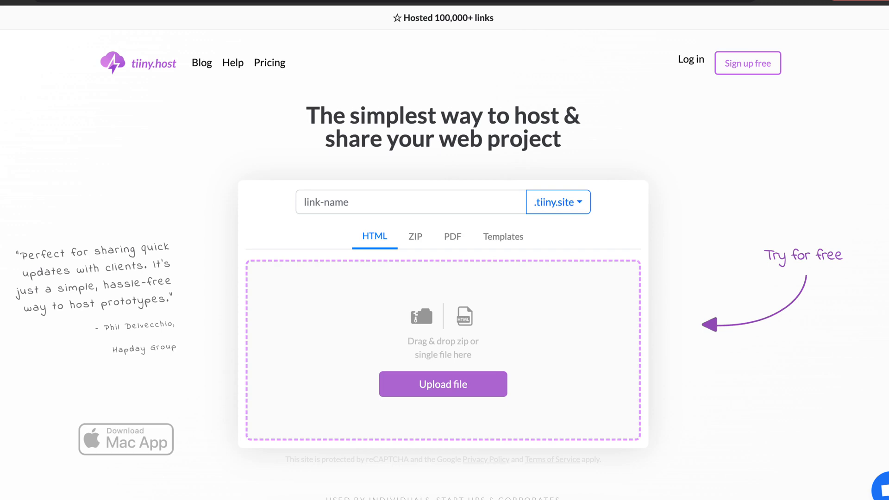
# - Scroll down the tiiny.host upload homepage, then move off to a blank screen
pyautogui.scroll(-3)
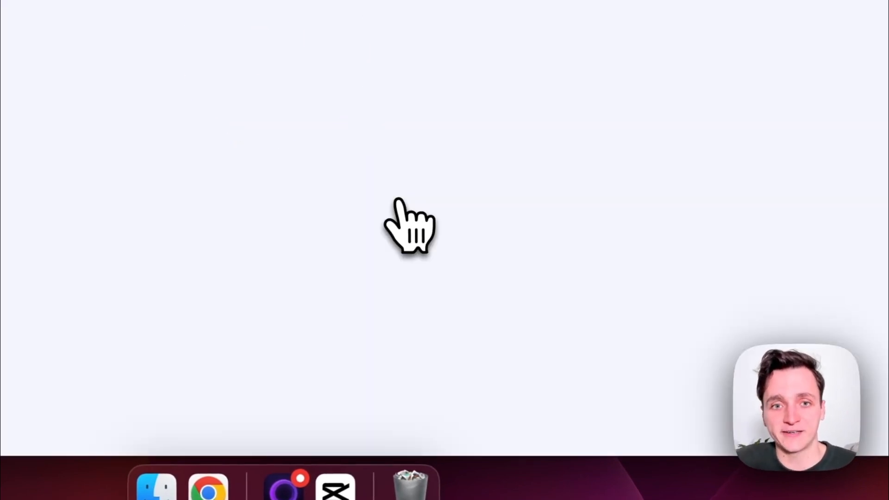
# - Open Hostinger File Manager showing public_html and DO_NOT_UPLOAD_HERE
pyautogui.click(208, 487)
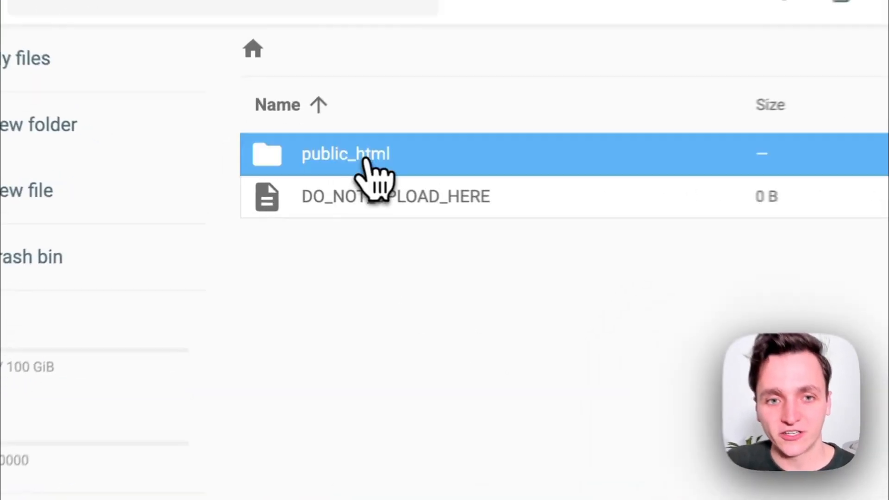
# - Open public_html and bring up the local calculator folder with brain and index.html
pyautogui.doubleClick(346, 153)
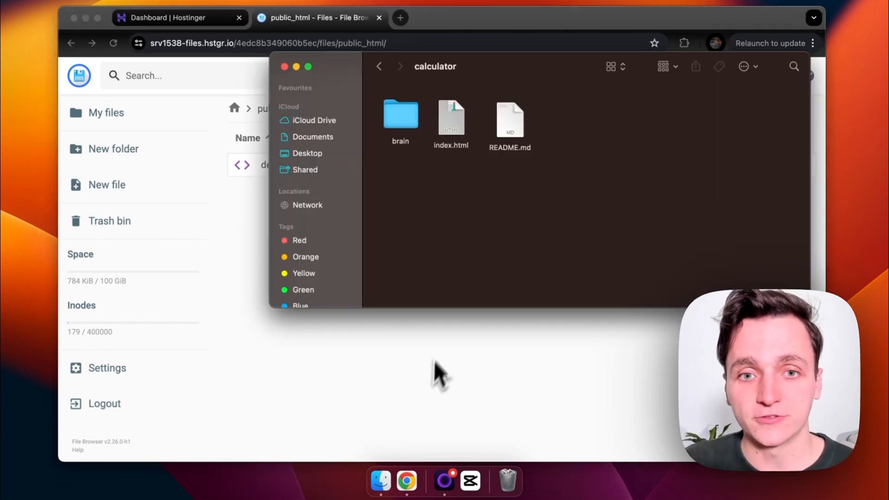
pyautogui.moveTo(454, 202)
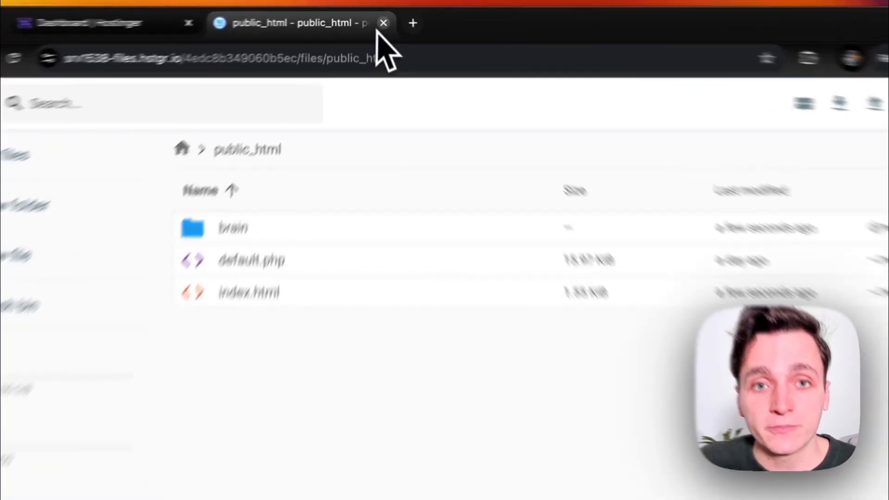
# - Close the file browser, open the hostingersite website, and test the live calculator
pyautogui.click(383, 23)
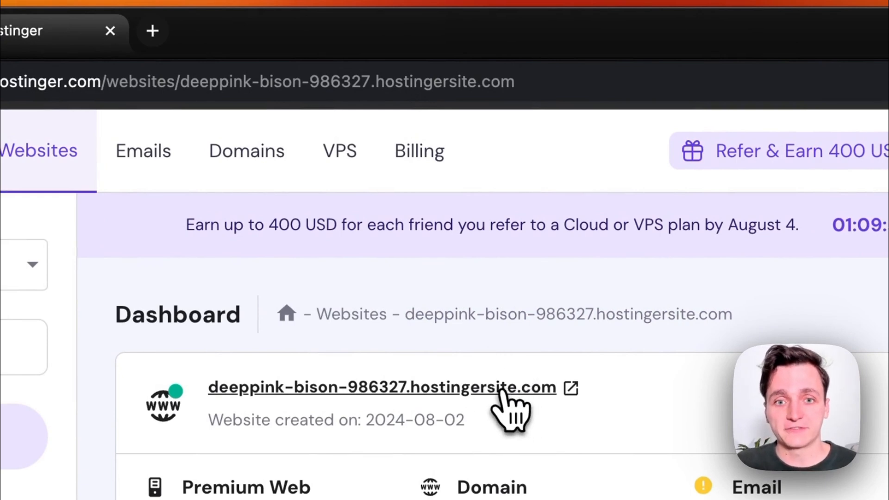
pyautogui.click(377, 387)
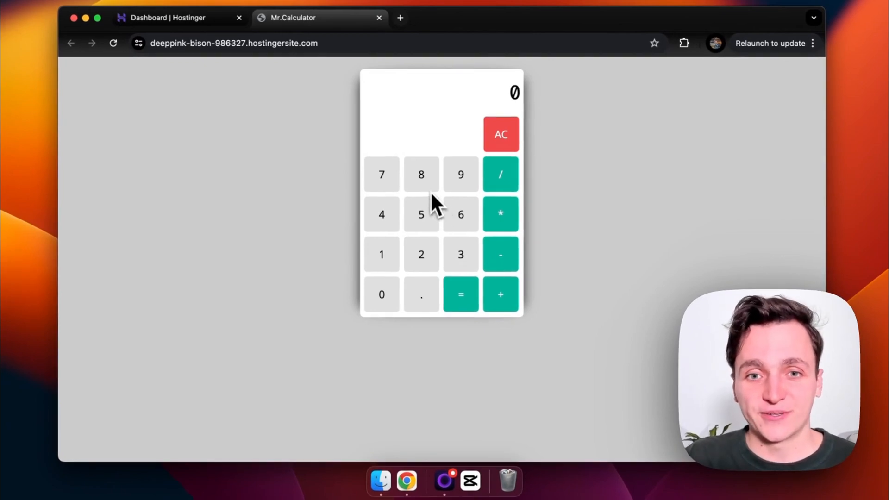
pyautogui.click(421, 214)
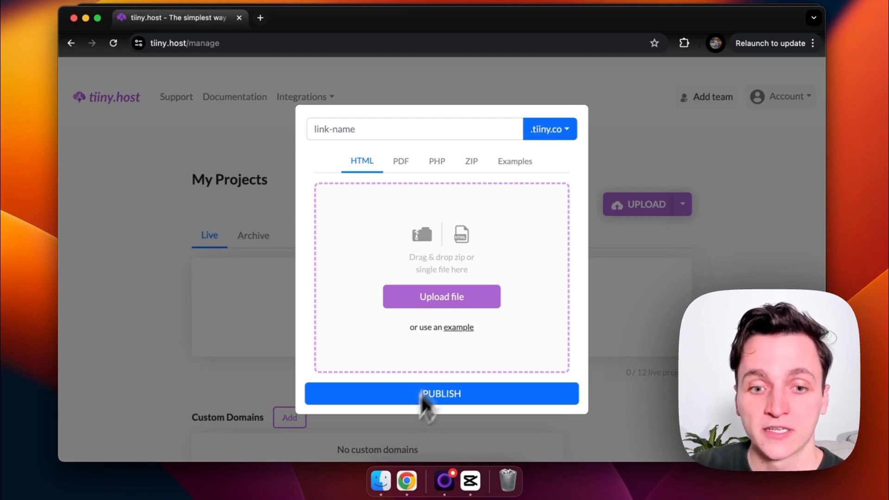
# - Compress the three calculator files into Archive.zip for the tiiny.host upload
pyautogui.click(442, 297)
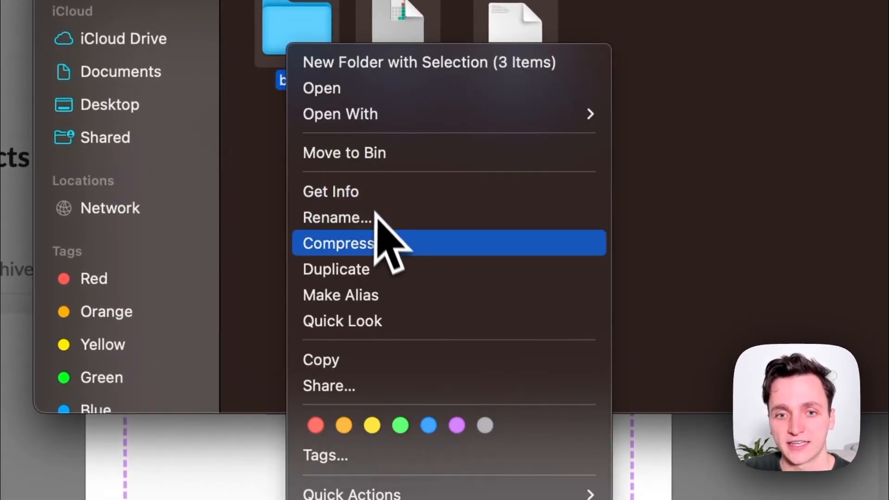
pyautogui.click(337, 243)
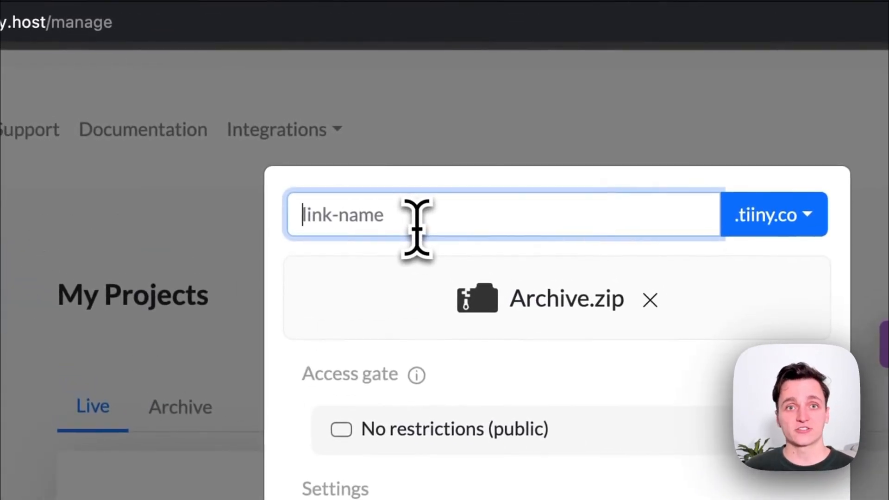
# - Name the link my-calculator and keep the .tiiny.co domain
pyautogui.write('my-calculator')
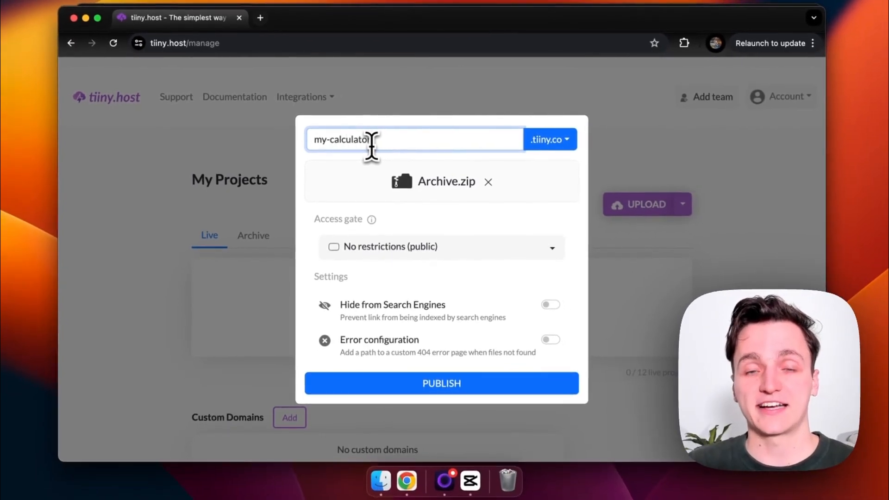
pyautogui.click(548, 139)
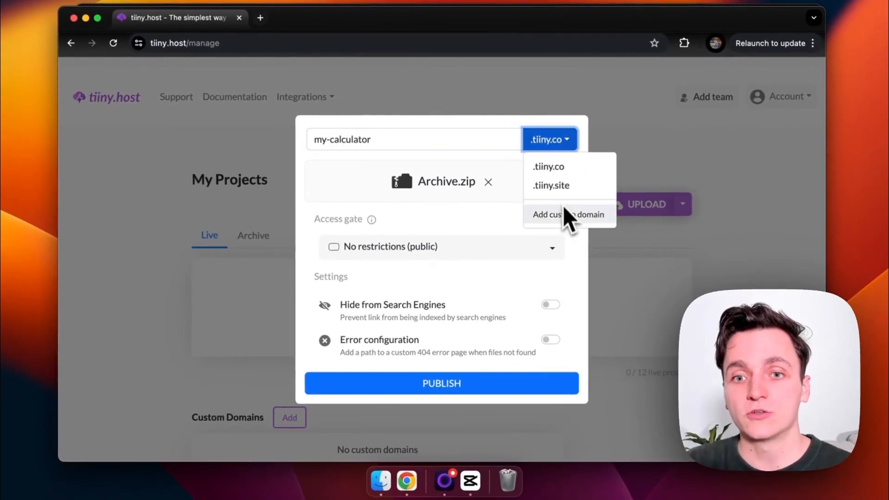
pyautogui.click(548, 139)
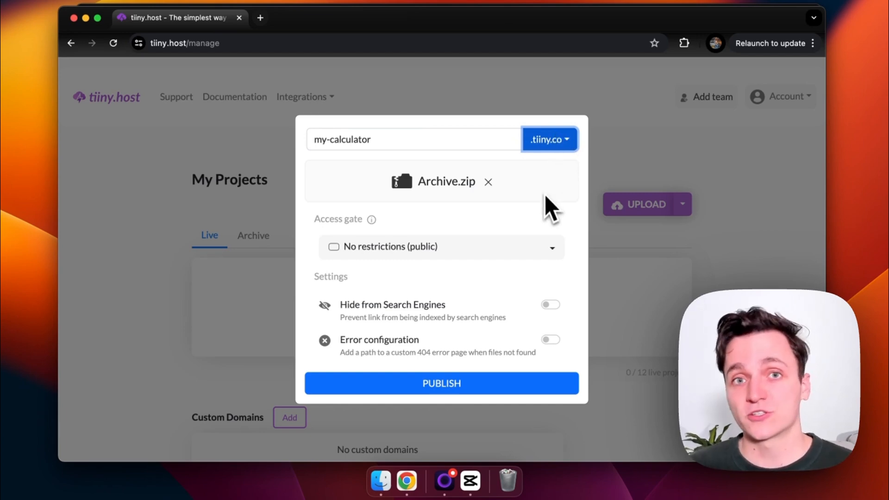
pyautogui.click(442, 247)
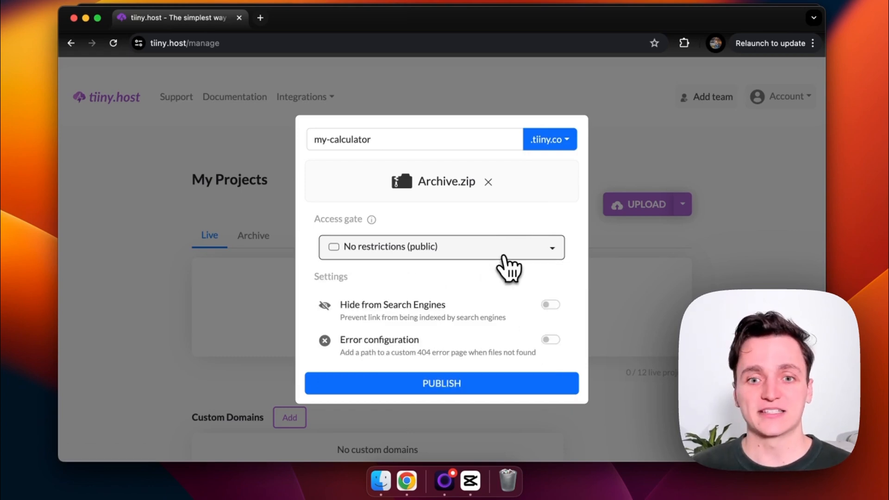
# - Publish the project and view it live at my-calculator.tiiny.co
pyautogui.click(441, 383)
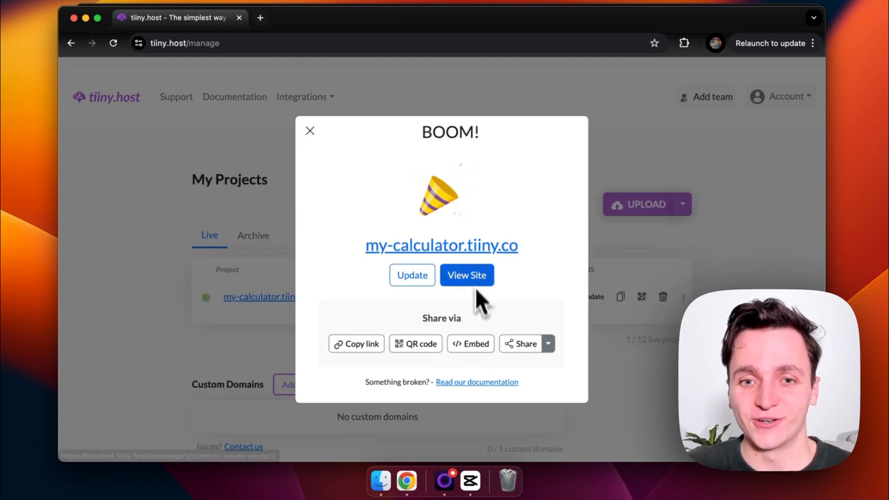
pyautogui.click(466, 275)
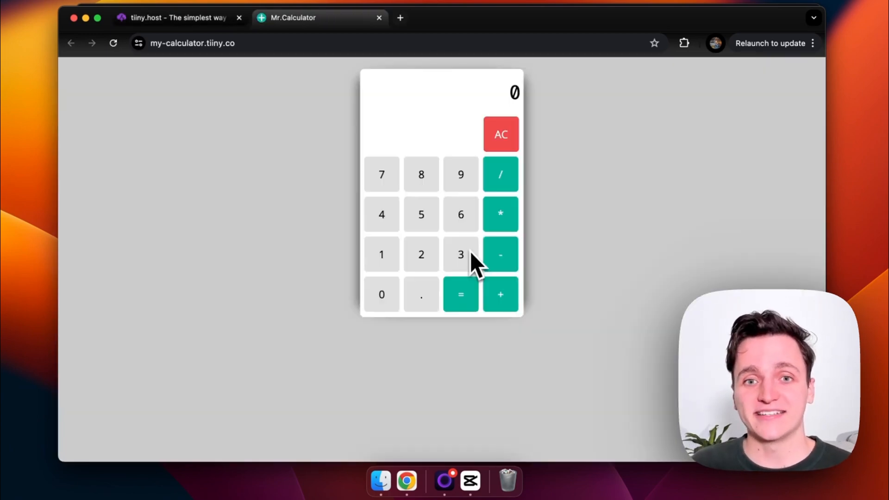